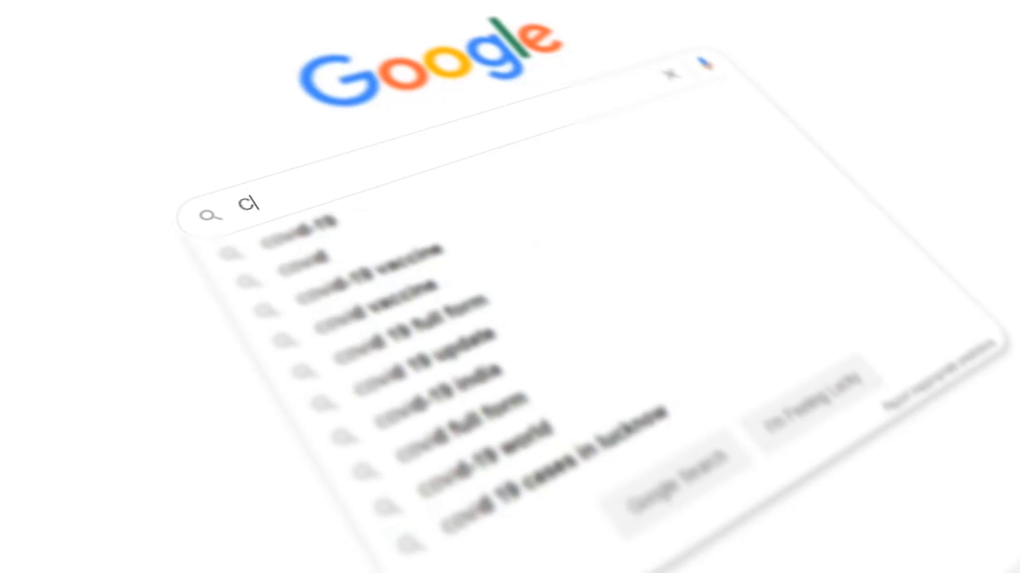
{"action": "type", "text": "ovi"}
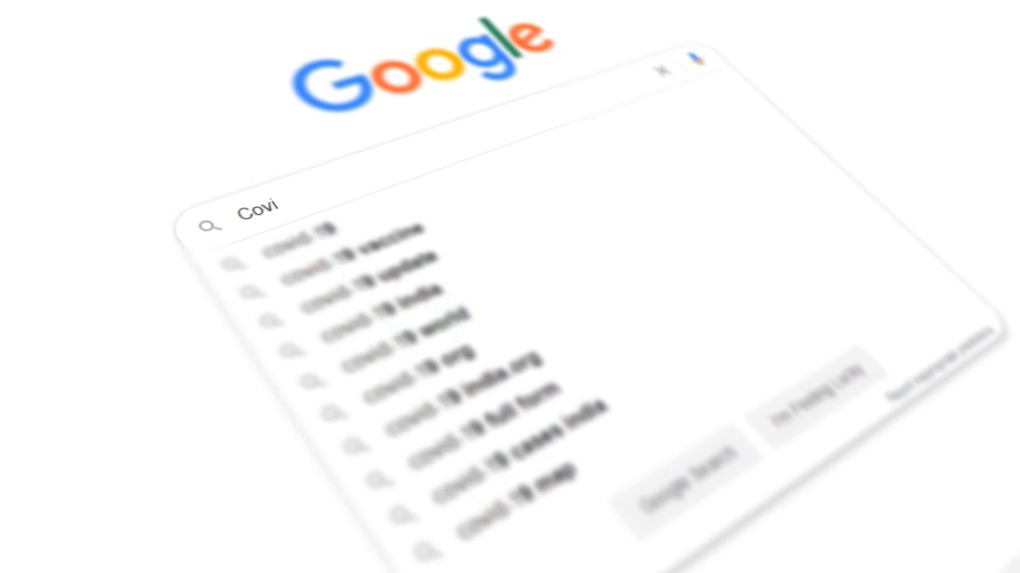